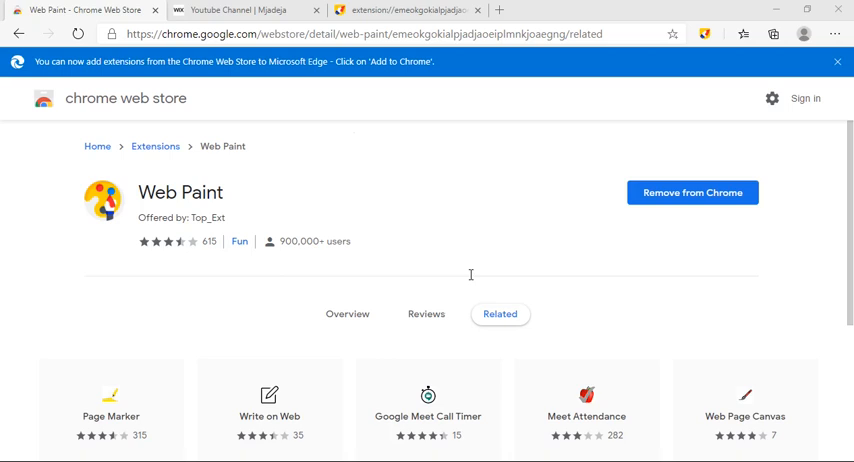
{"action": "mouse_move", "coordinate": [470, 280]}
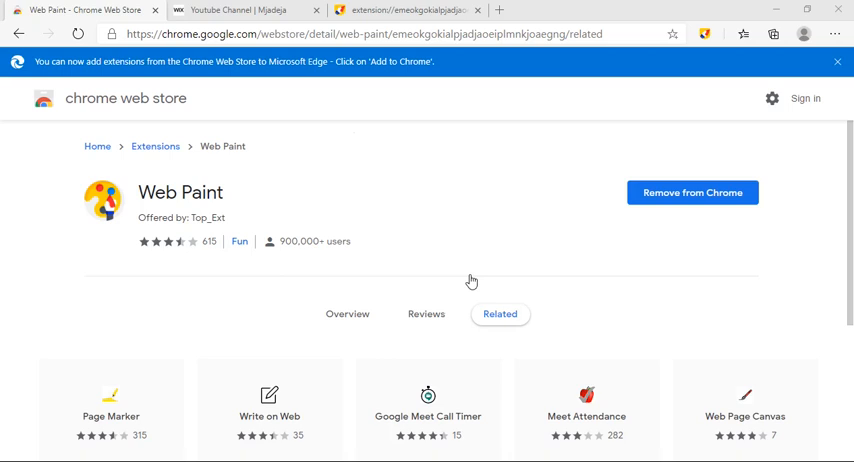
{"action": "mouse_move", "coordinate": [470, 280]}
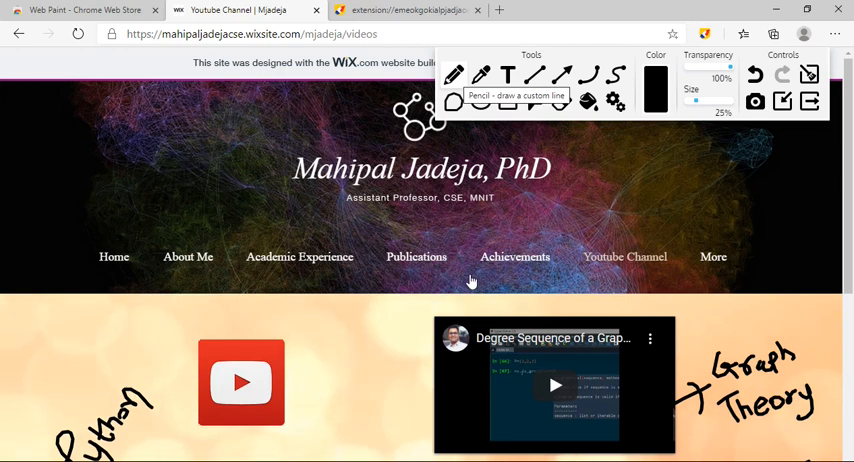
Scroll the annotated videos page to check the handwritten notes stay attached to the content
{"action": "scroll", "scroll_direction": "down", "scroll_amount": 3}
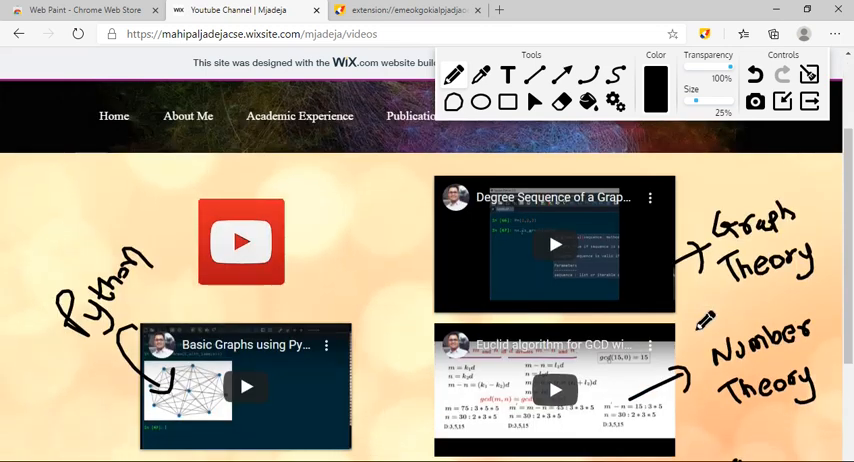
{"action": "scroll", "scroll_direction": "up", "scroll_amount": 3}
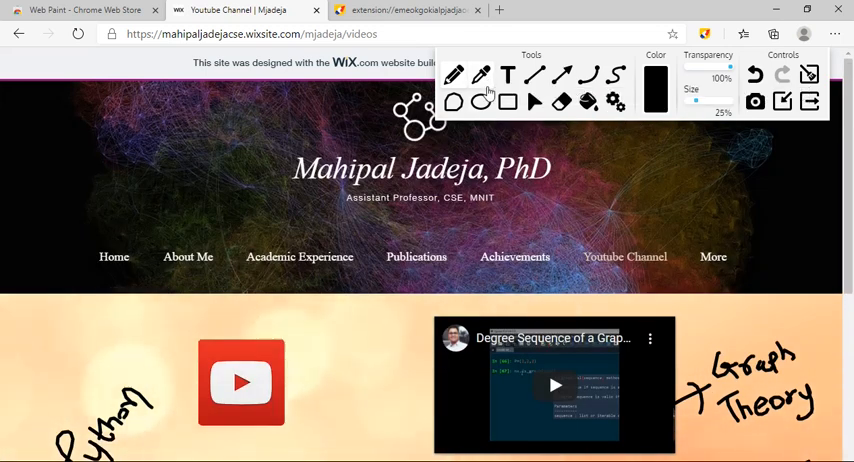
{"action": "mouse_move", "coordinate": [490, 76]}
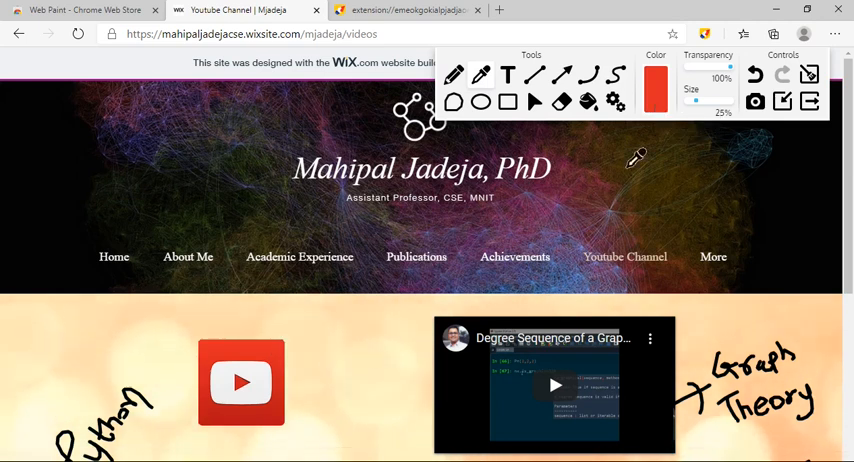
{"action": "scroll", "scroll_direction": "down", "scroll_amount": 3}
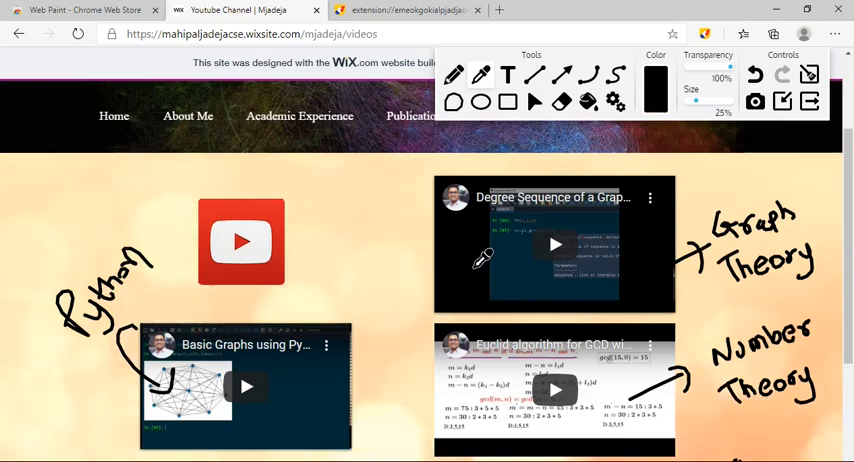
{"action": "mouse_move", "coordinate": [656, 84]}
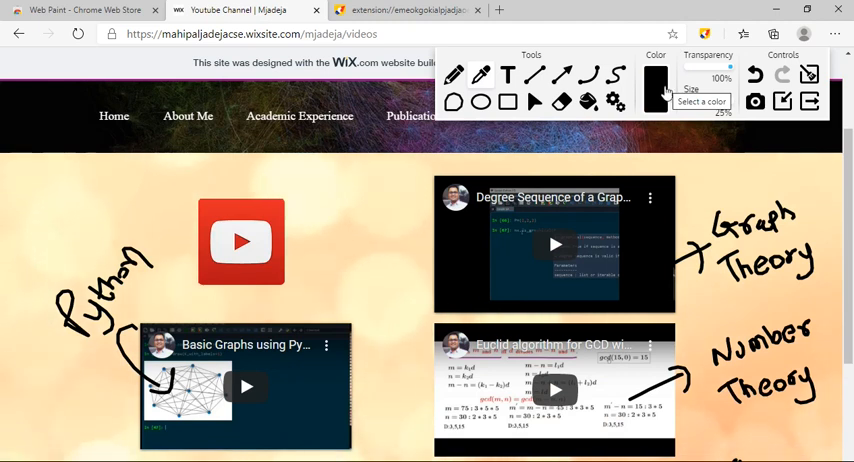
{"action": "scroll", "scroll_direction": "down", "scroll_amount": 3}
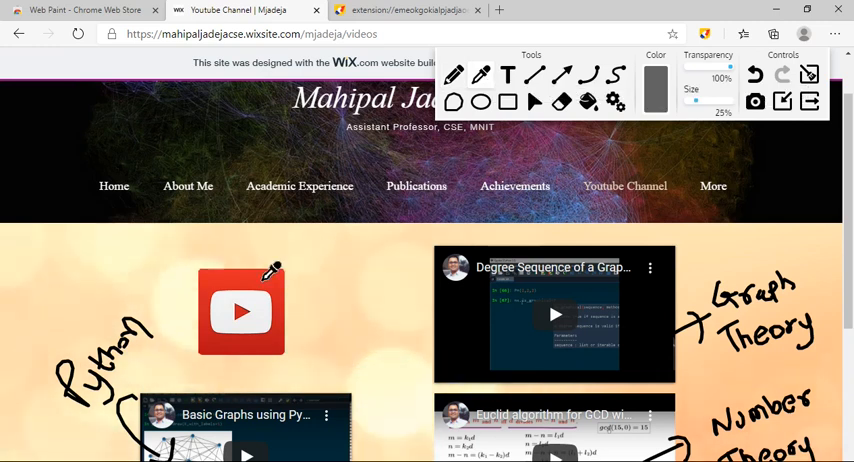
Switch the ink to red and handwrite 'Youtube' beside the YouTube logo
{"action": "left_click", "coordinate": [652, 88]}
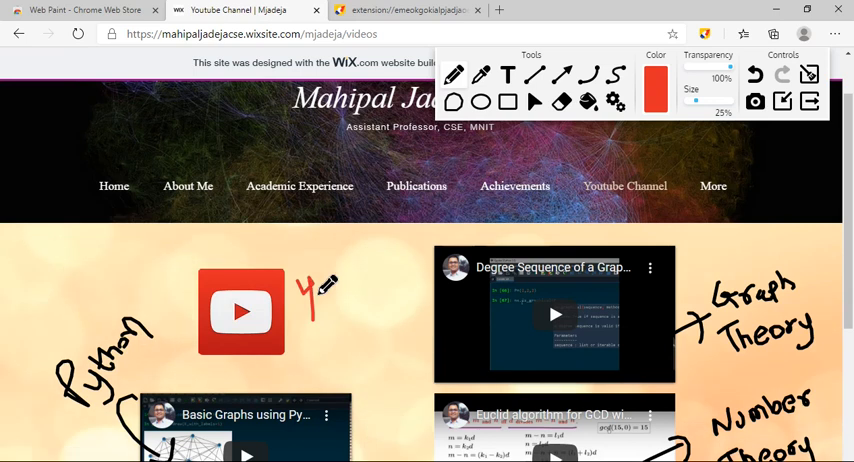
{"action": "left_click_drag", "start_coordinate": [324, 290], "coordinate": [356, 290]}
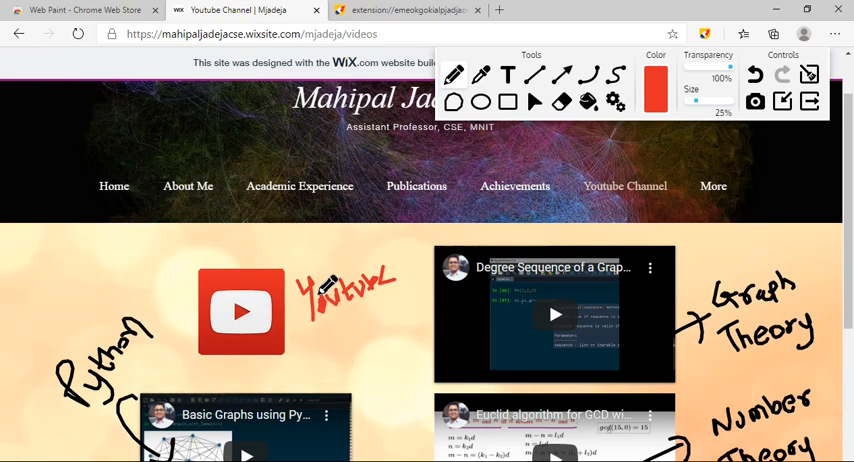
{"action": "mouse_move", "coordinate": [664, 138]}
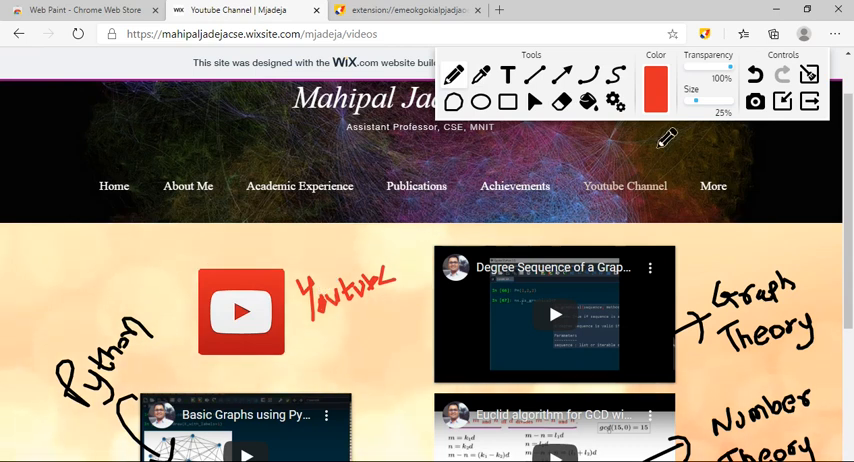
{"action": "mouse_move", "coordinate": [658, 104]}
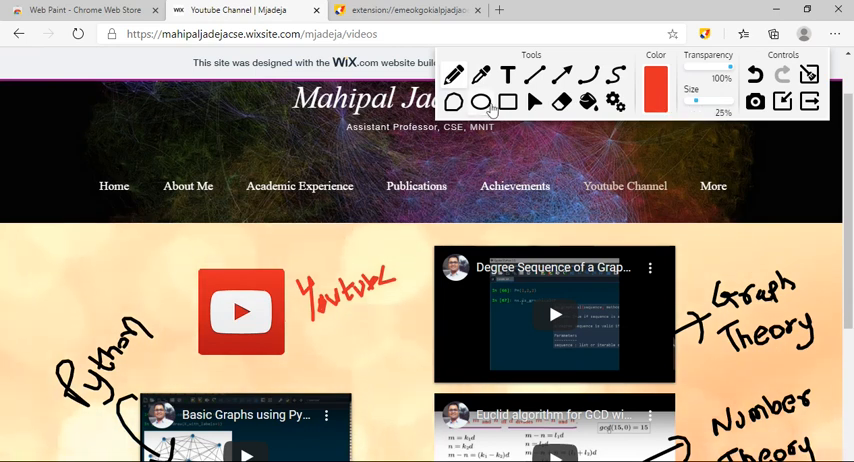
{"action": "mouse_move", "coordinate": [478, 76]}
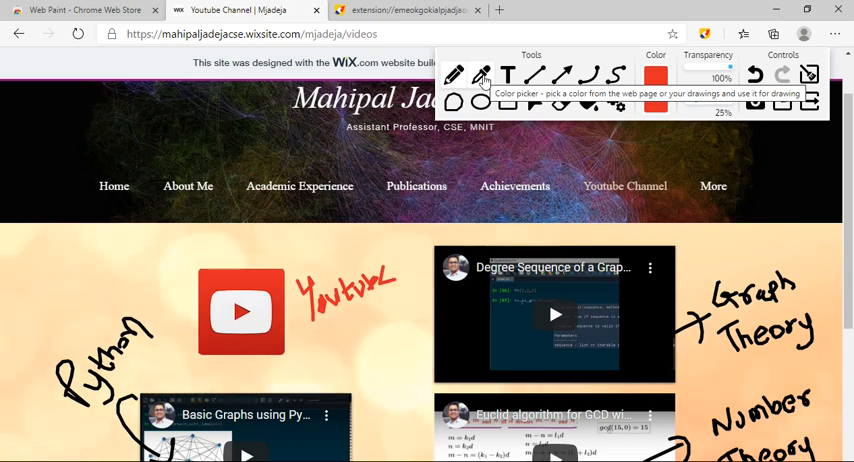
Scroll through the page to review the red 'Youtube' and circled visitors-counter notes staying in place
{"action": "scroll", "scroll_direction": "down", "scroll_amount": 3}
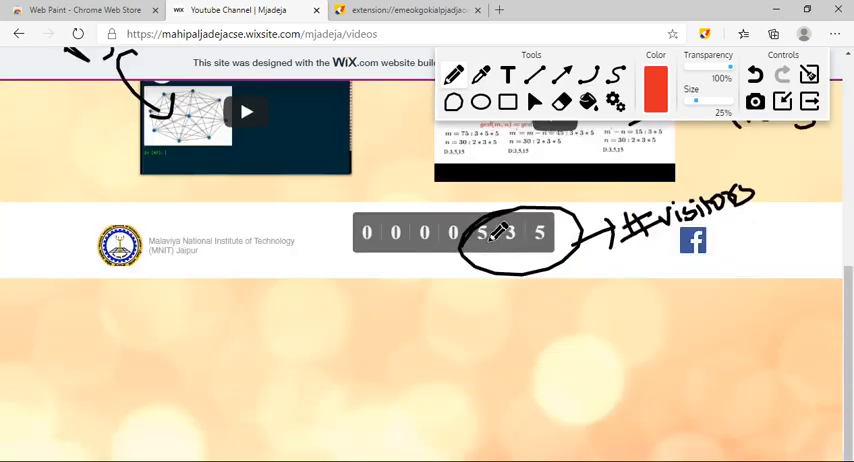
{"action": "scroll", "scroll_direction": "up", "scroll_amount": 3}
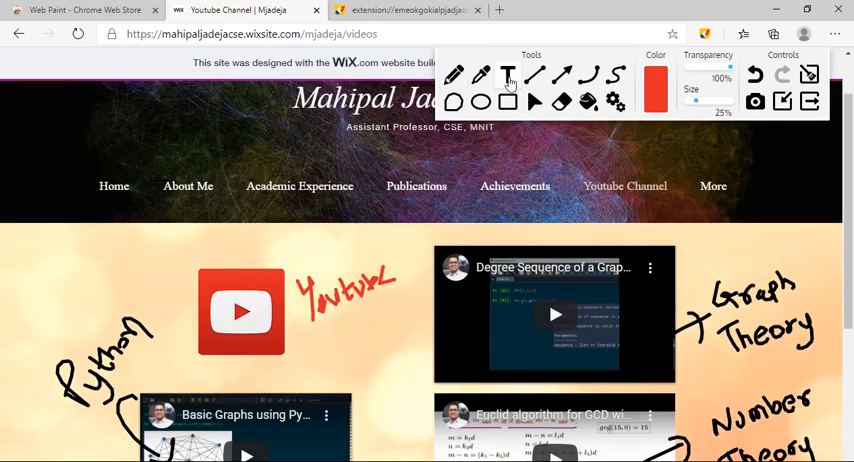
{"action": "scroll", "scroll_direction": "down", "scroll_amount": 3}
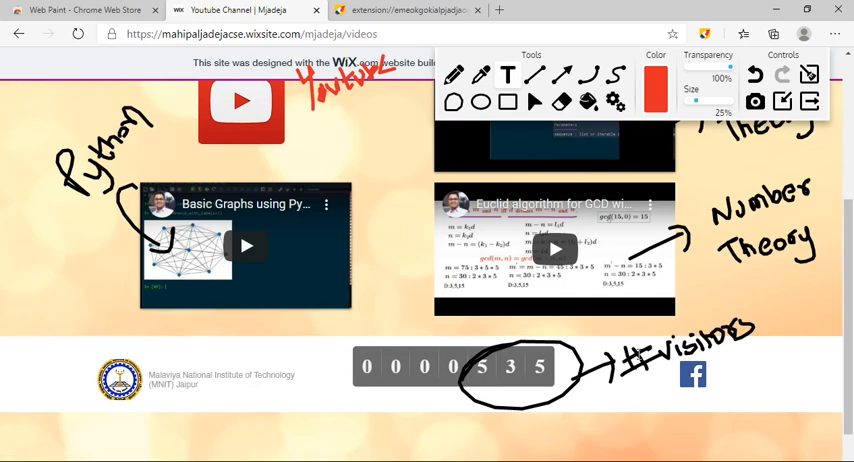
{"action": "scroll", "scroll_direction": "down", "scroll_amount": 3}
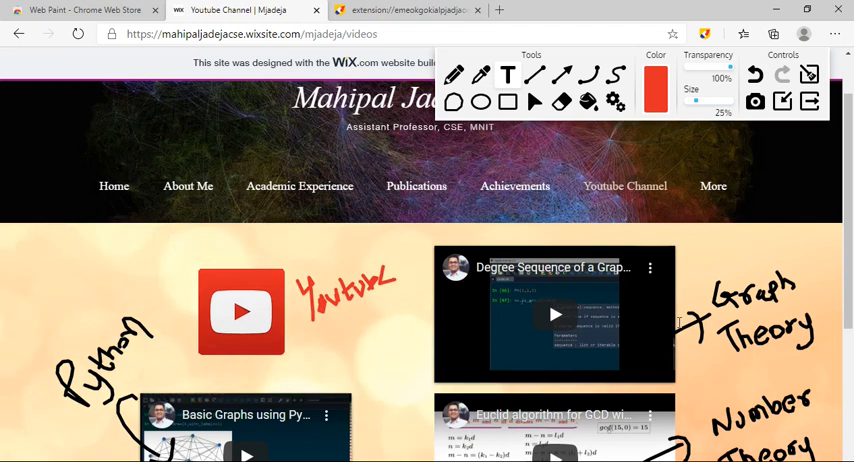
{"action": "mouse_move", "coordinate": [504, 76]}
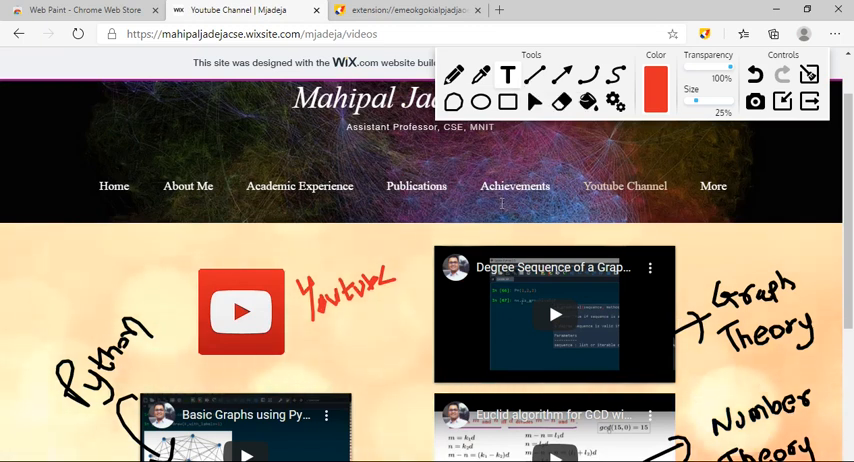
{"action": "scroll", "scroll_direction": "down", "scroll_amount": 3}
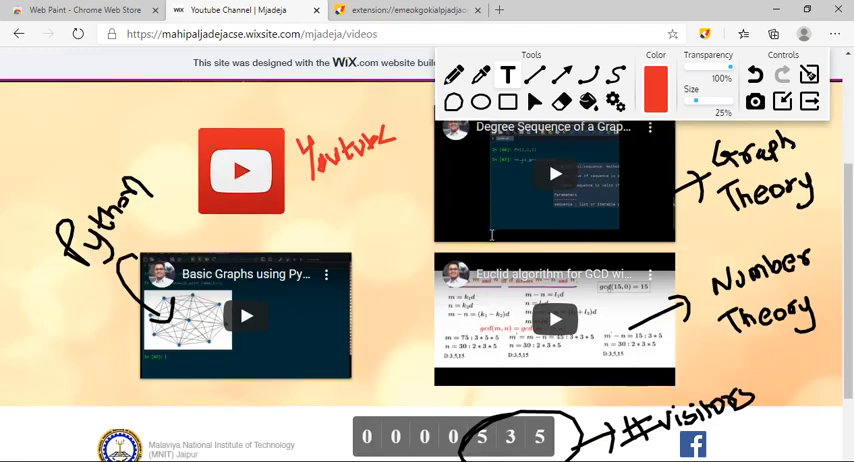
{"action": "mouse_move", "coordinate": [536, 100]}
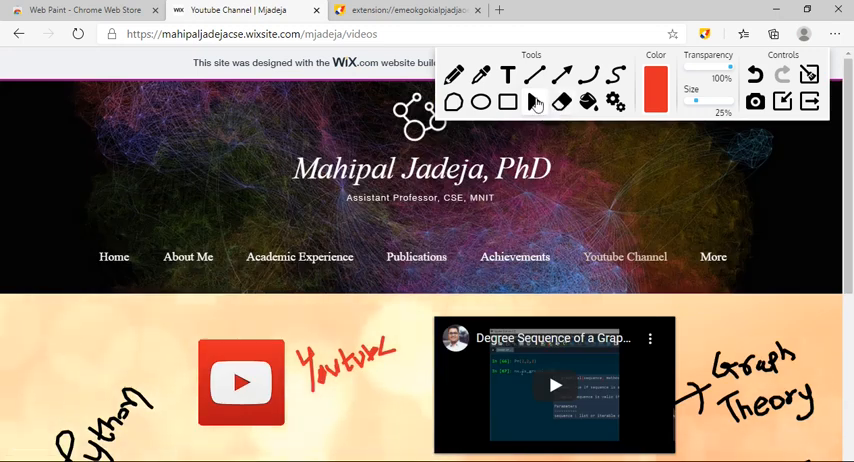
{"action": "mouse_move", "coordinate": [534, 102]}
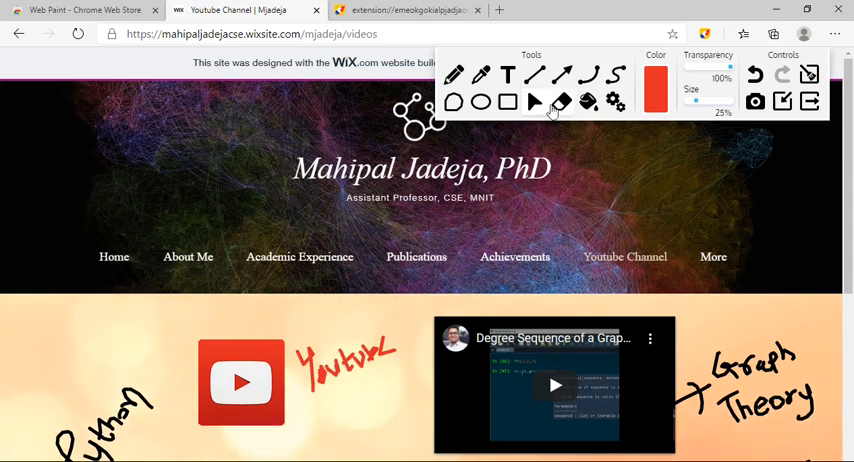
{"action": "mouse_move", "coordinate": [536, 102]}
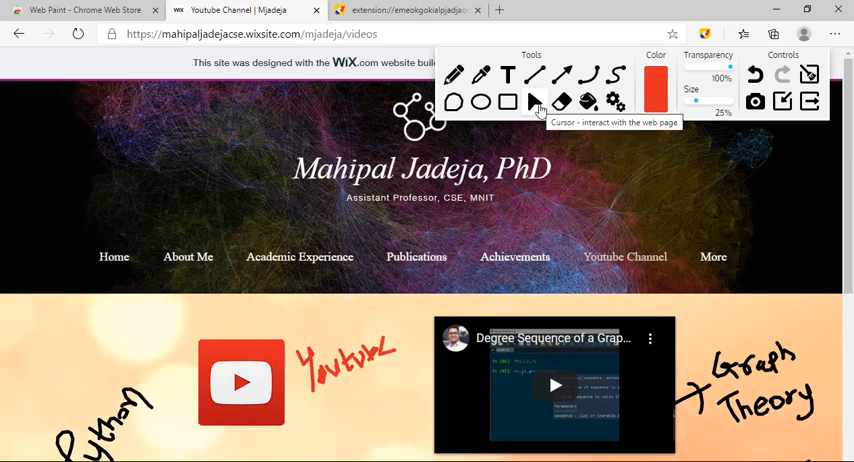
Scroll the page around the logo area while erasing the red 'Youtube' handwriting
{"action": "scroll", "scroll_direction": "down", "scroll_amount": 3}
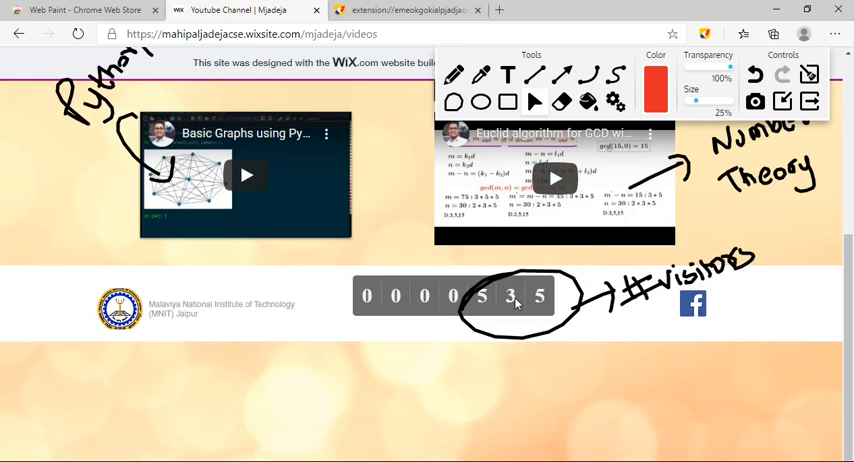
{"action": "scroll", "scroll_direction": "up", "scroll_amount": 3}
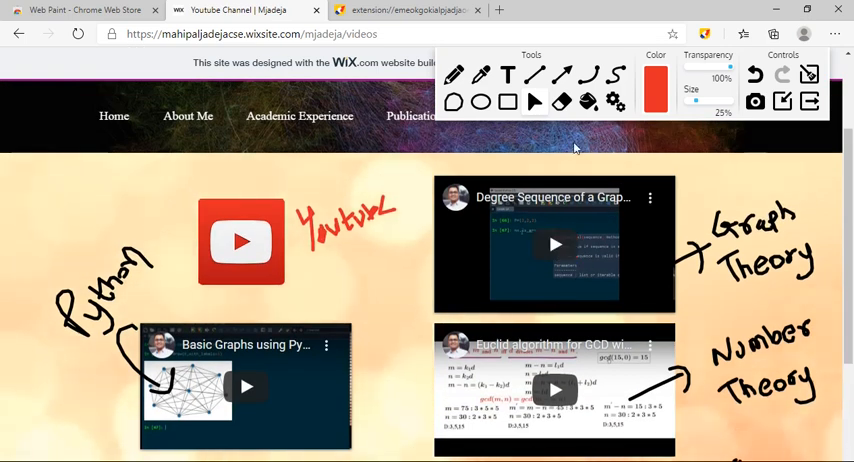
{"action": "mouse_move", "coordinate": [536, 132]}
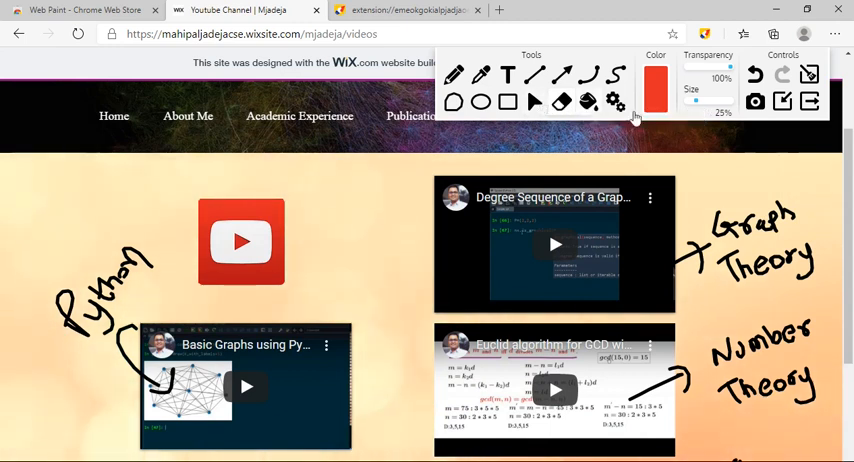
{"action": "mouse_move", "coordinate": [814, 100]}
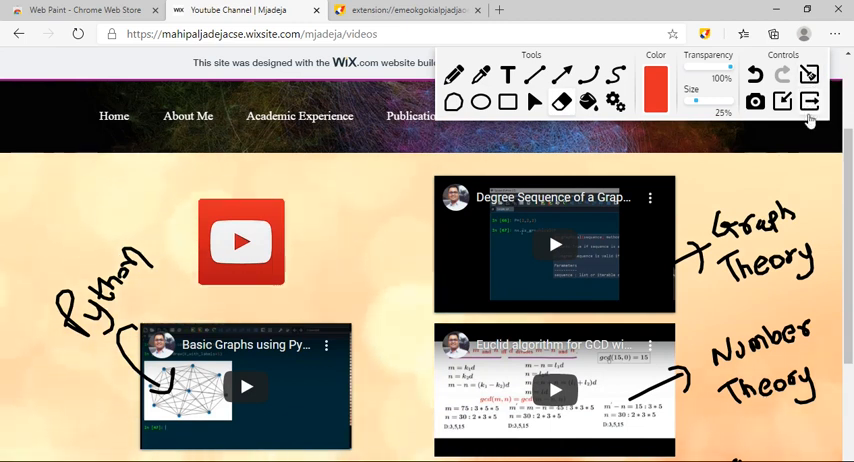
{"action": "scroll", "scroll_direction": "down", "scroll_amount": 3}
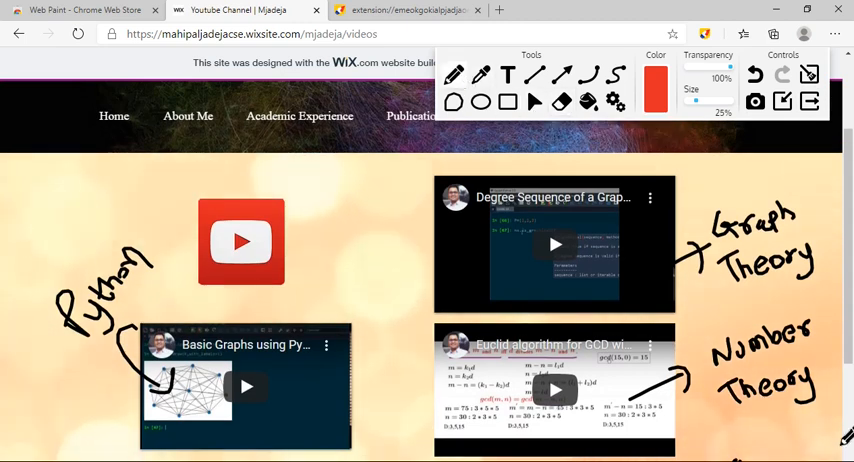
{"action": "scroll", "scroll_direction": "down", "scroll_amount": 3}
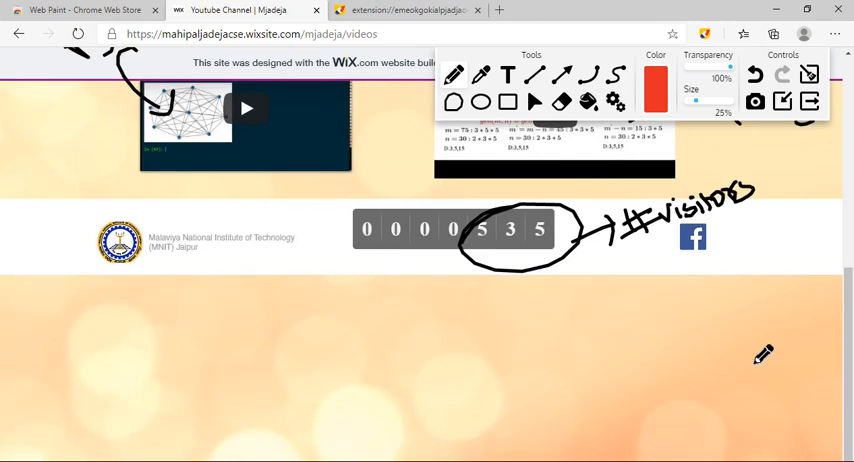
{"action": "scroll", "scroll_direction": "up", "scroll_amount": 3}
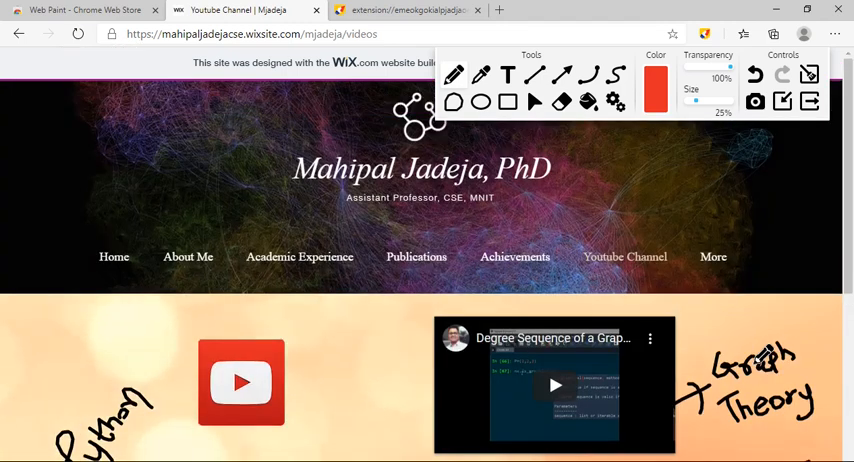
{"action": "scroll", "scroll_direction": "down", "scroll_amount": 3}
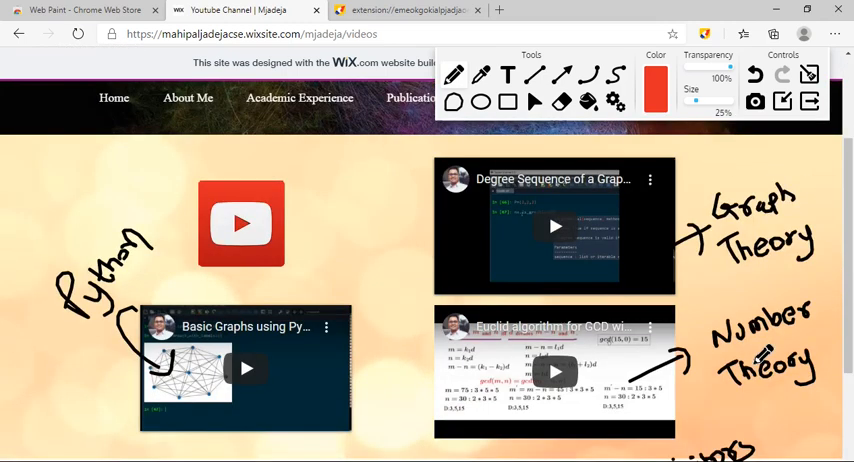
{"action": "scroll", "scroll_direction": "down", "scroll_amount": 3}
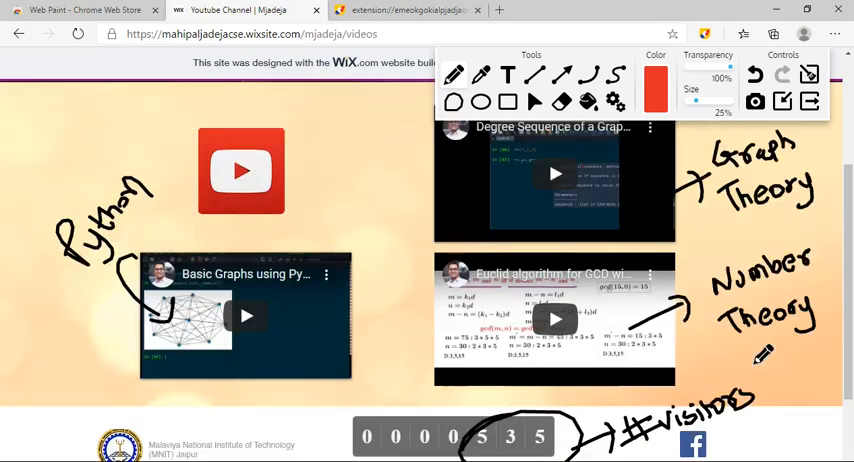
{"action": "scroll", "scroll_direction": "down", "scroll_amount": 3}
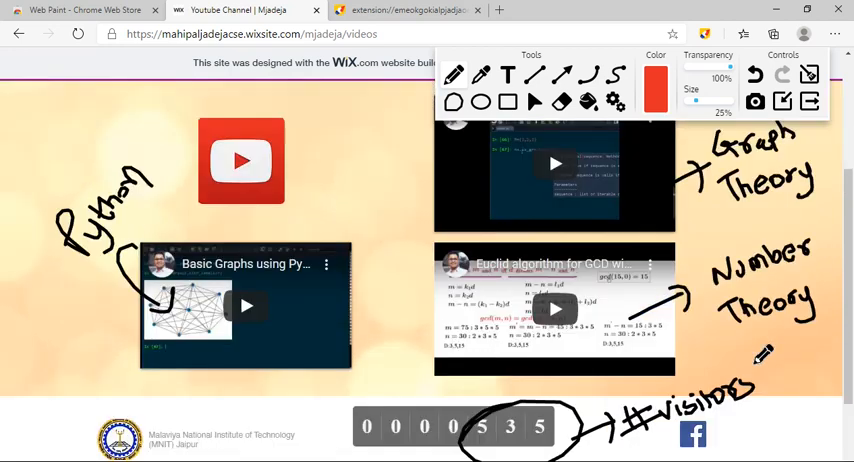
{"action": "scroll", "scroll_direction": "down", "scroll_amount": 3}
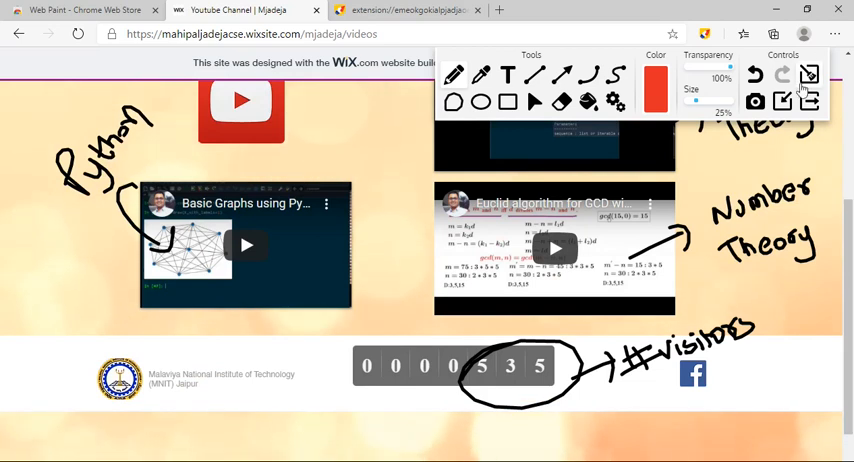
{"action": "left_click", "coordinate": [836, 32]}
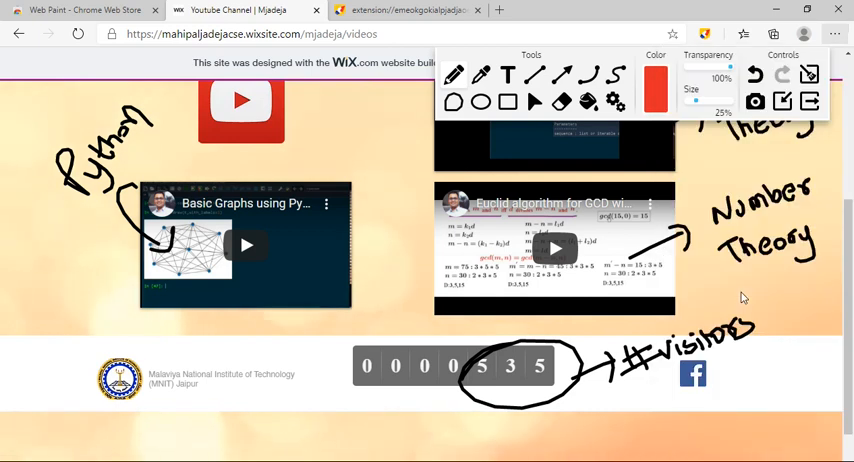
{"action": "key", "text": "ctrl+p"}
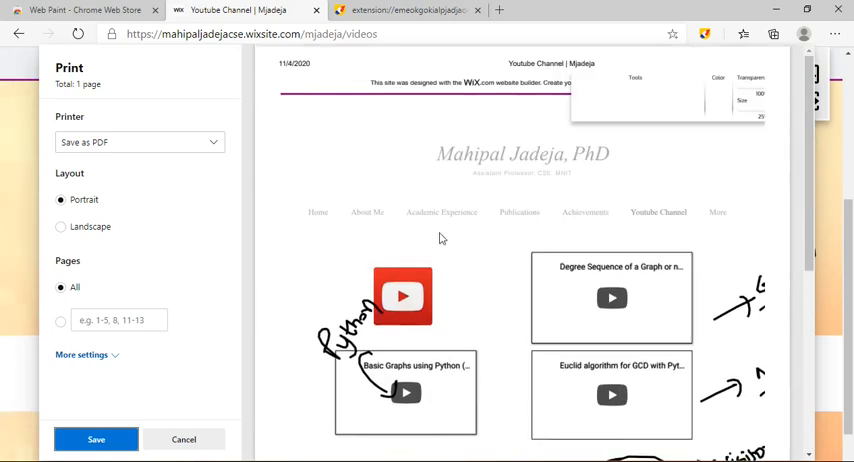
{"action": "mouse_move", "coordinate": [118, 174]}
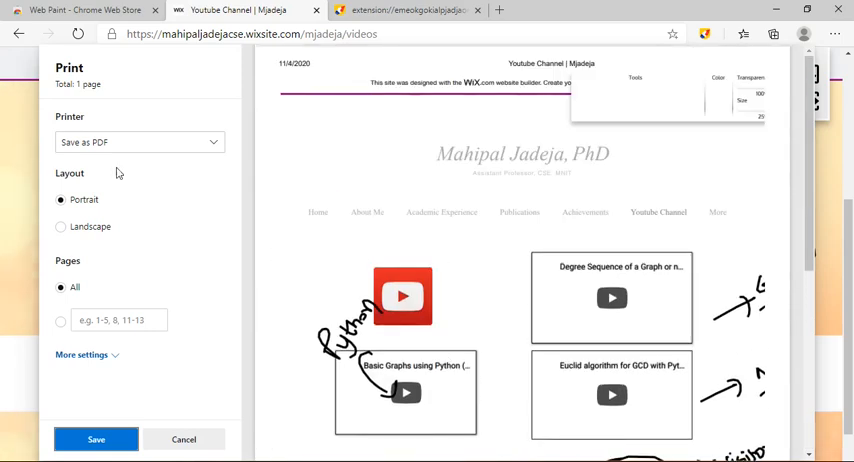
{"action": "mouse_move", "coordinate": [188, 440]}
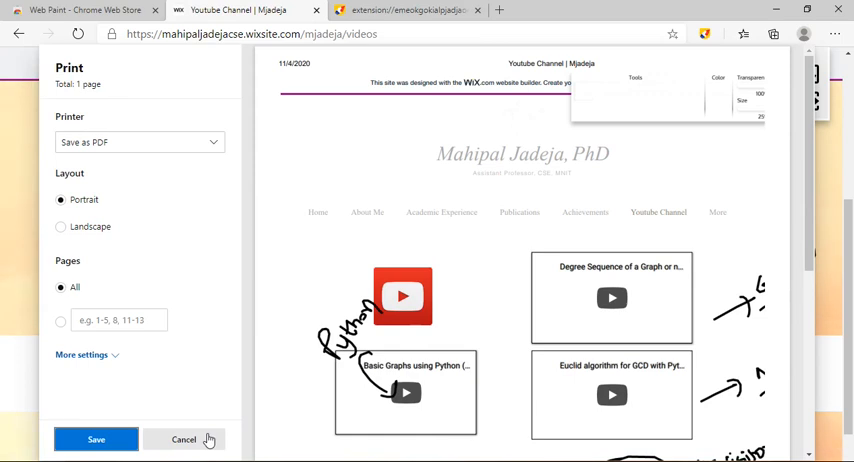
{"action": "left_click", "coordinate": [180, 440]}
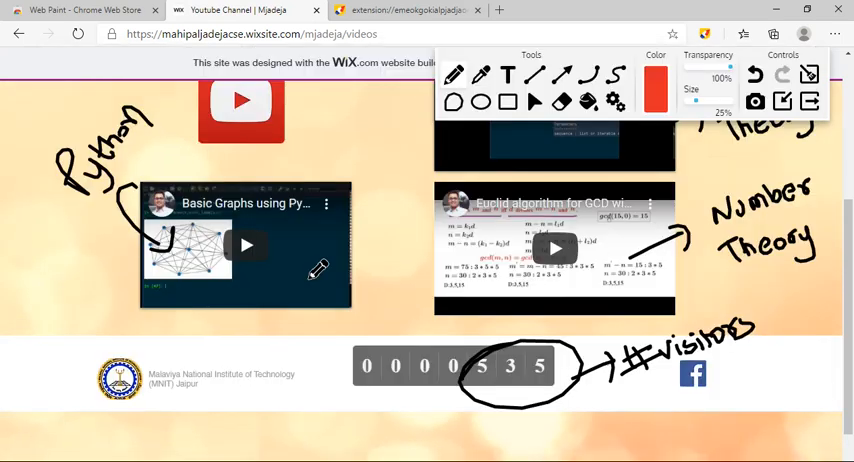